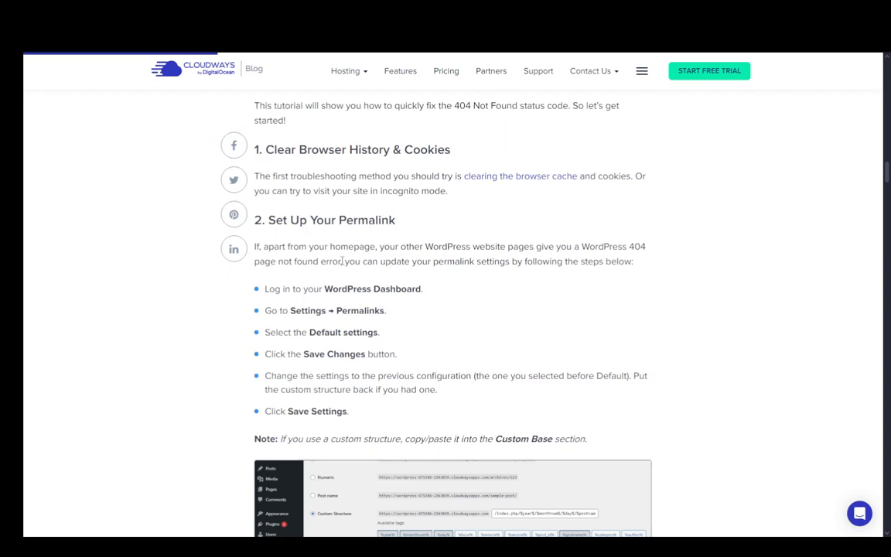
mouse_move(307, 190)
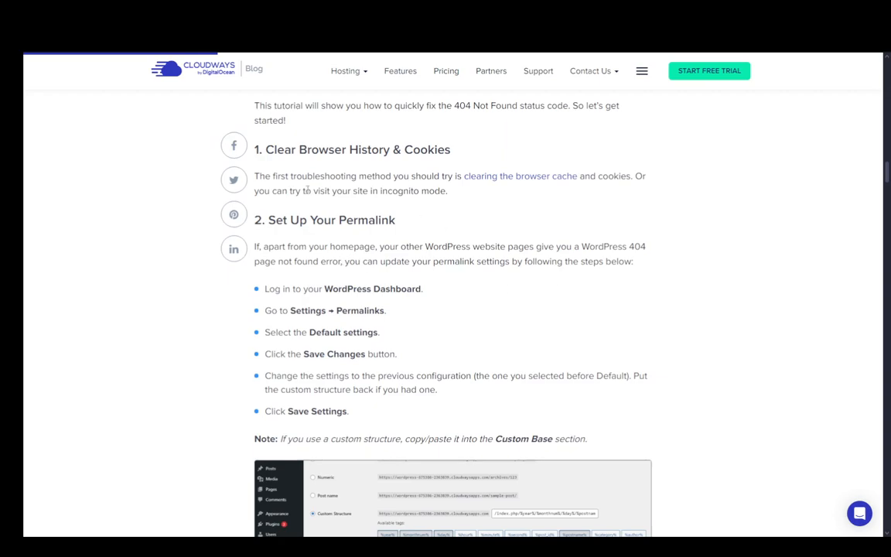
mouse_move(299, 215)
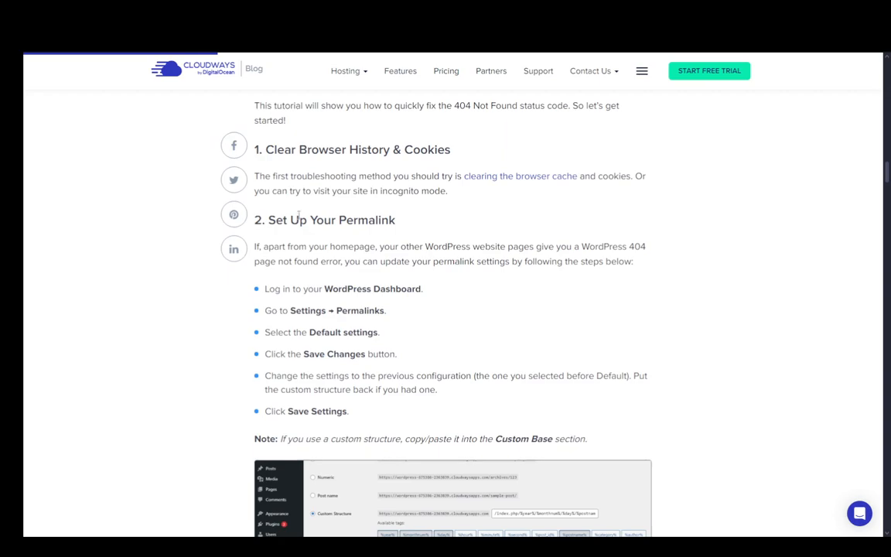
scroll(down, 3)
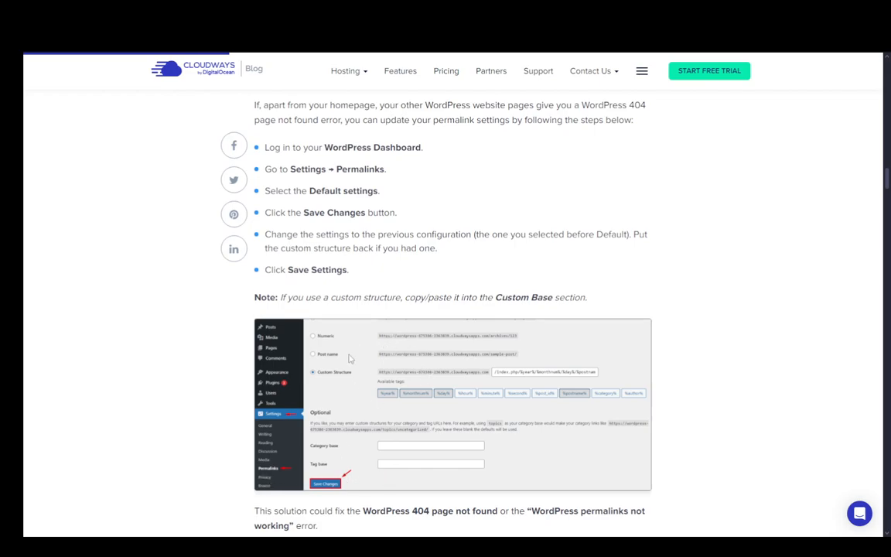
mouse_move(400, 343)
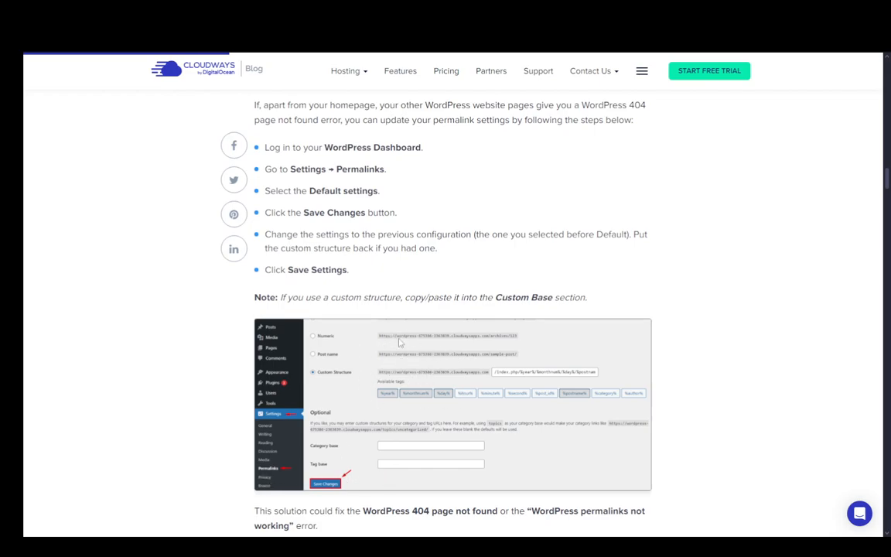
mouse_move(371, 372)
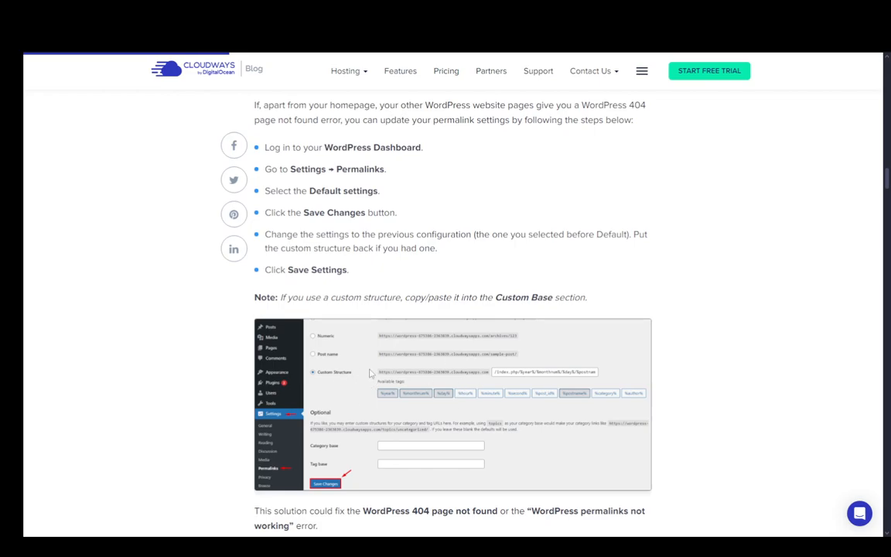
mouse_move(405, 362)
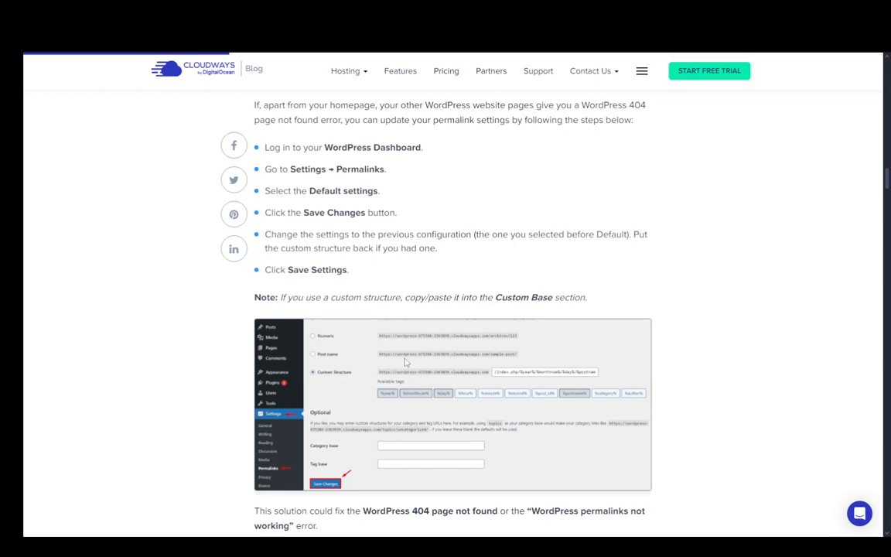
mouse_move(466, 389)
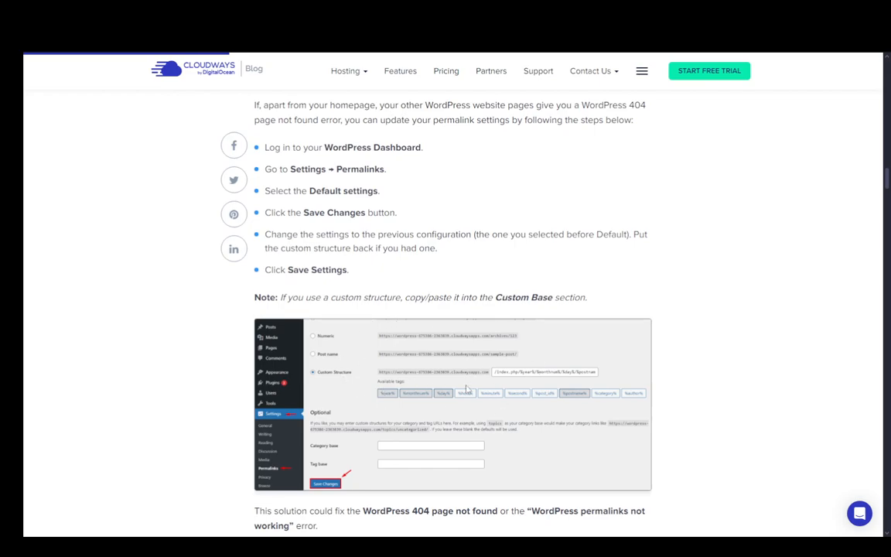
mouse_move(354, 356)
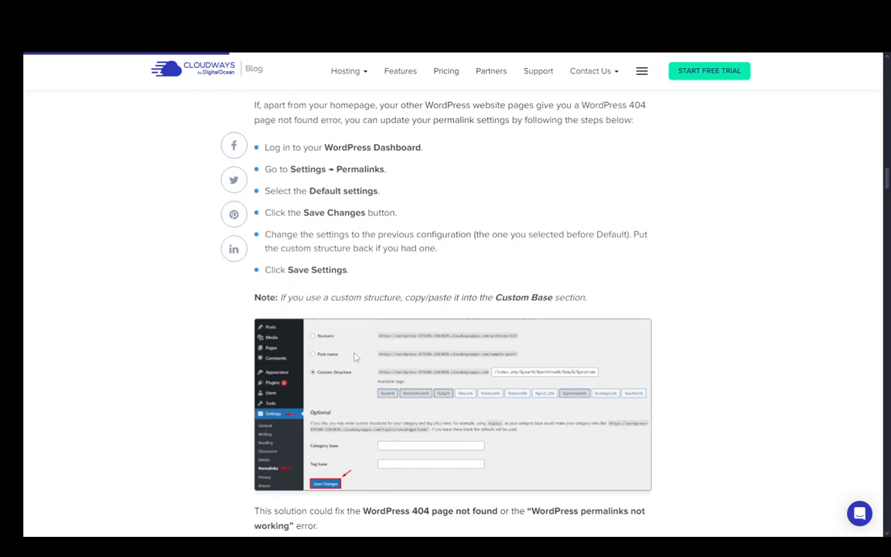
mouse_move(536, 367)
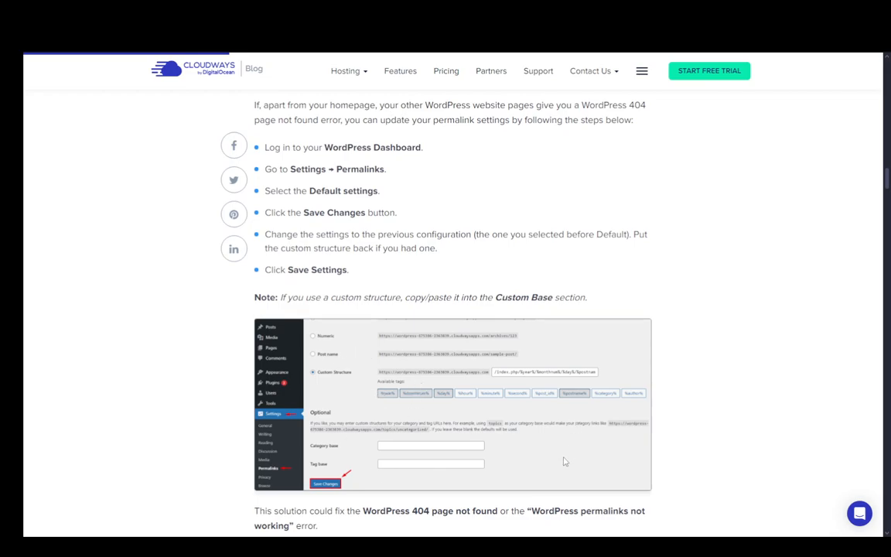
mouse_move(317, 416)
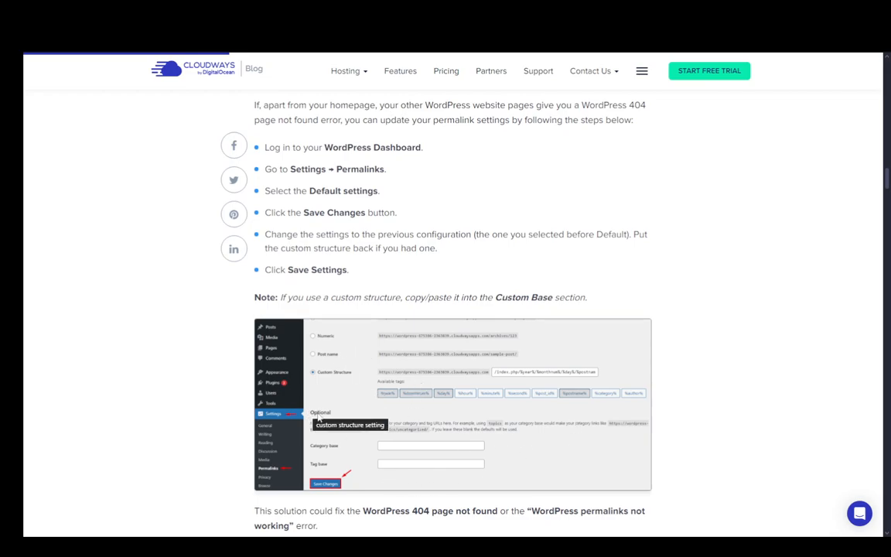
mouse_move(630, 375)
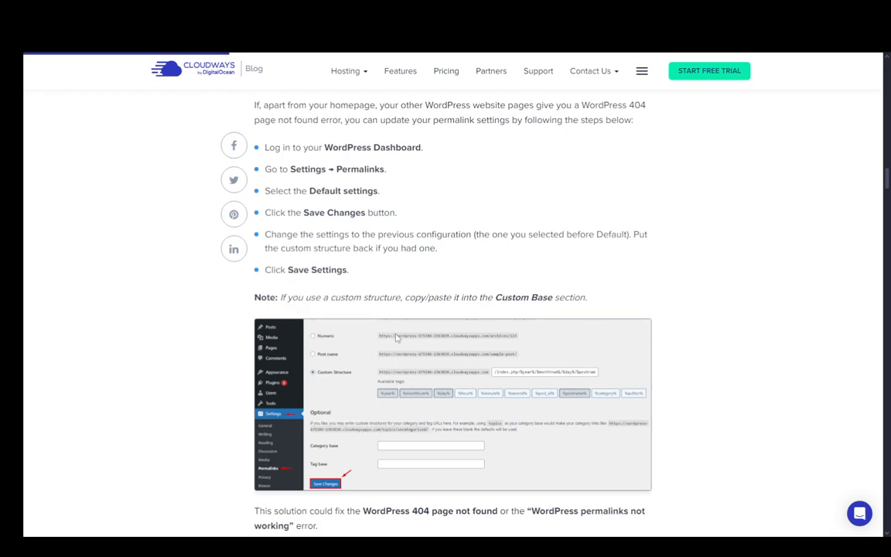
mouse_move(379, 372)
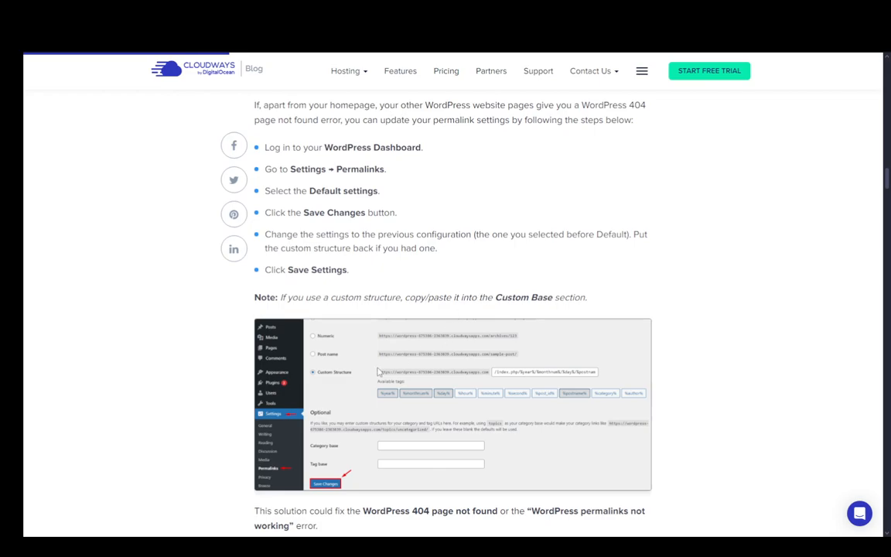
scroll(down, 3)
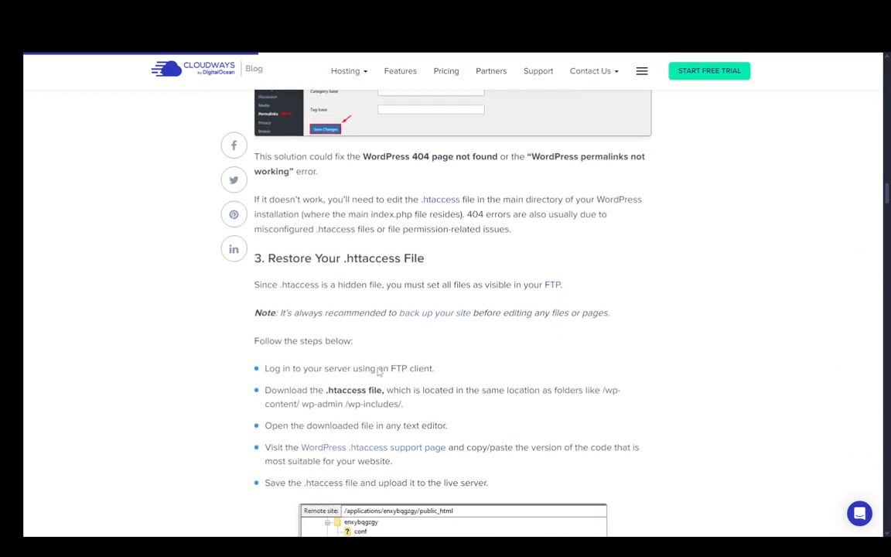
scroll(down, 3)
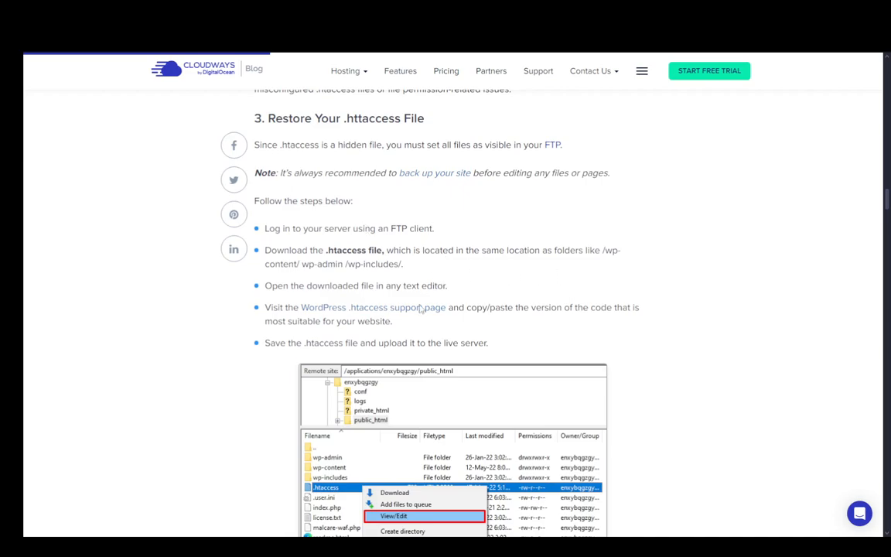
scroll(down, 3)
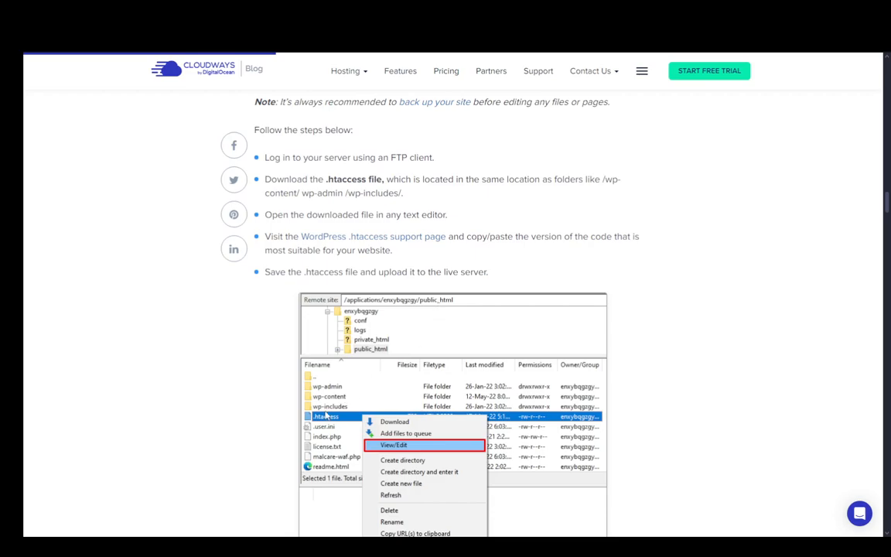
mouse_move(379, 421)
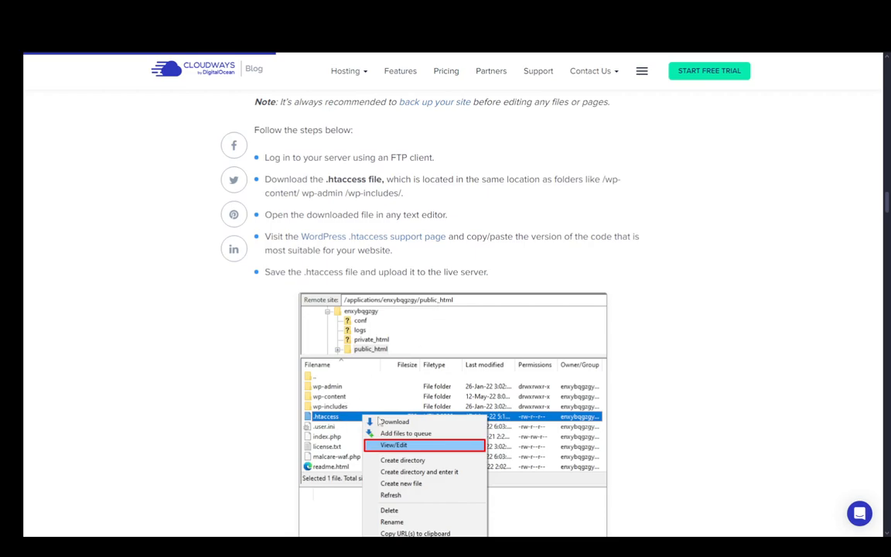
mouse_move(347, 389)
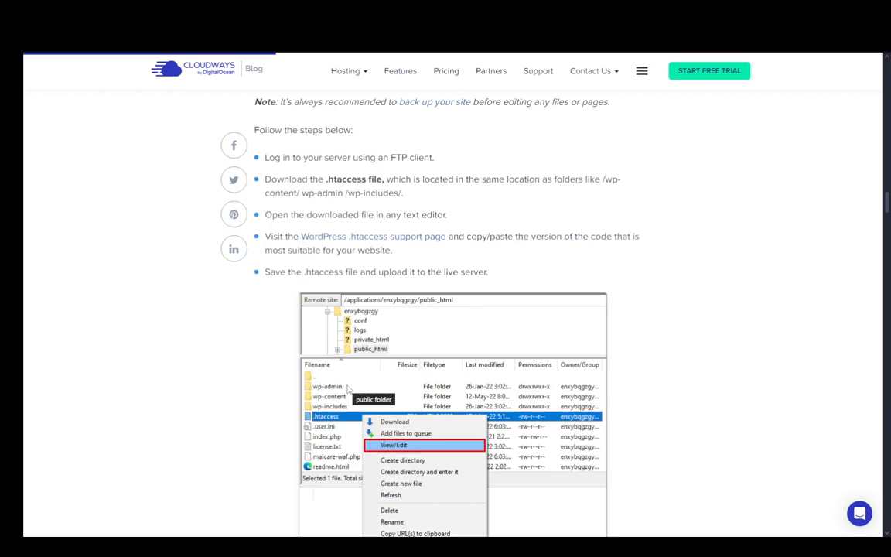
scroll(down, 3)
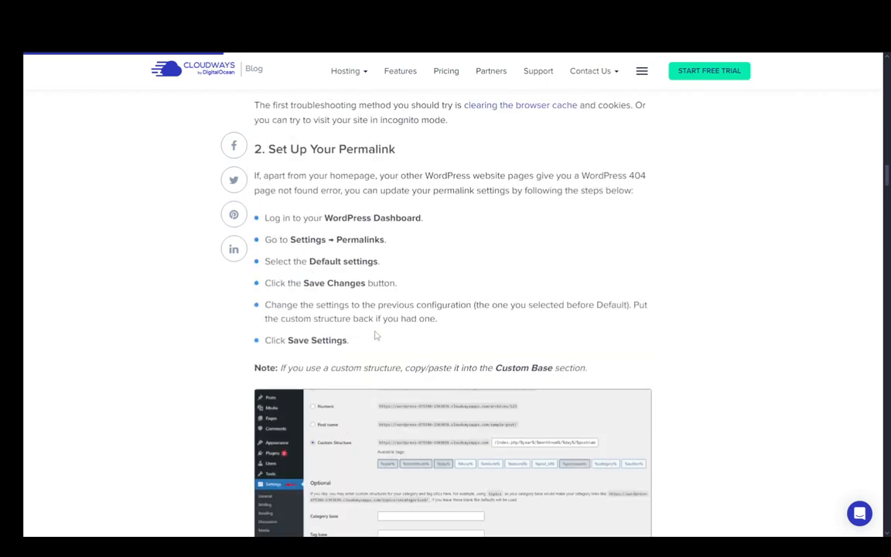
scroll(down, 3)
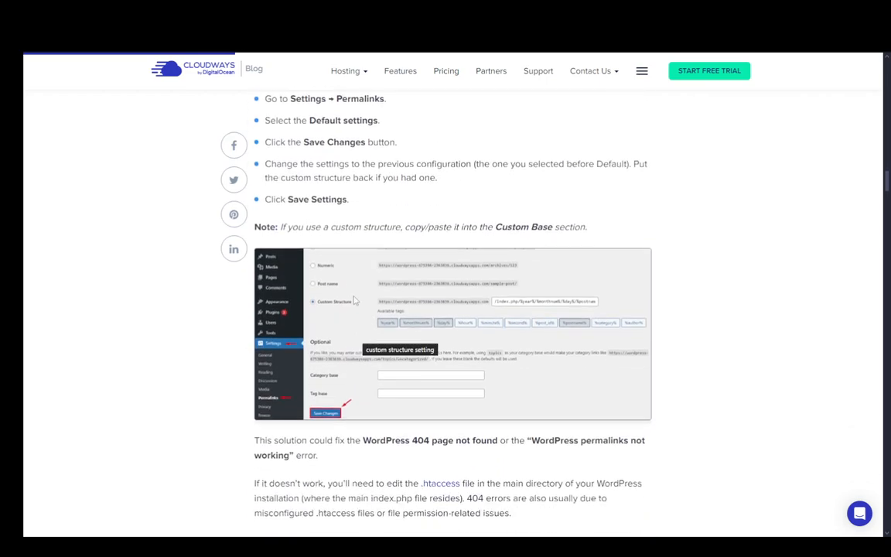
scroll(down, 3)
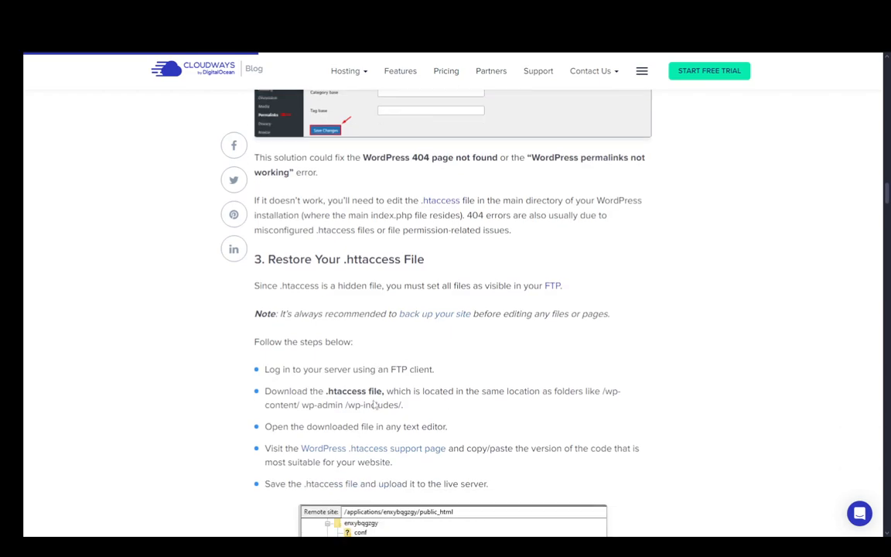
scroll(down, 3)
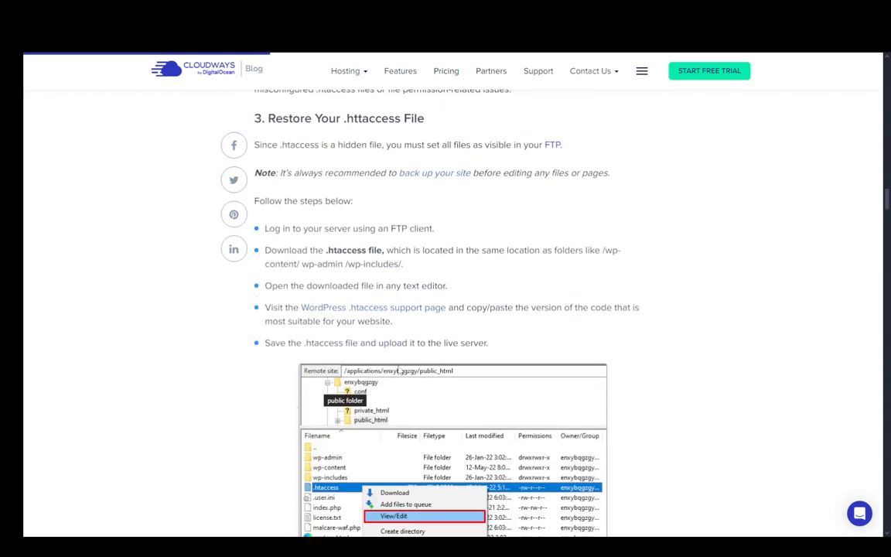
scroll(down, 3)
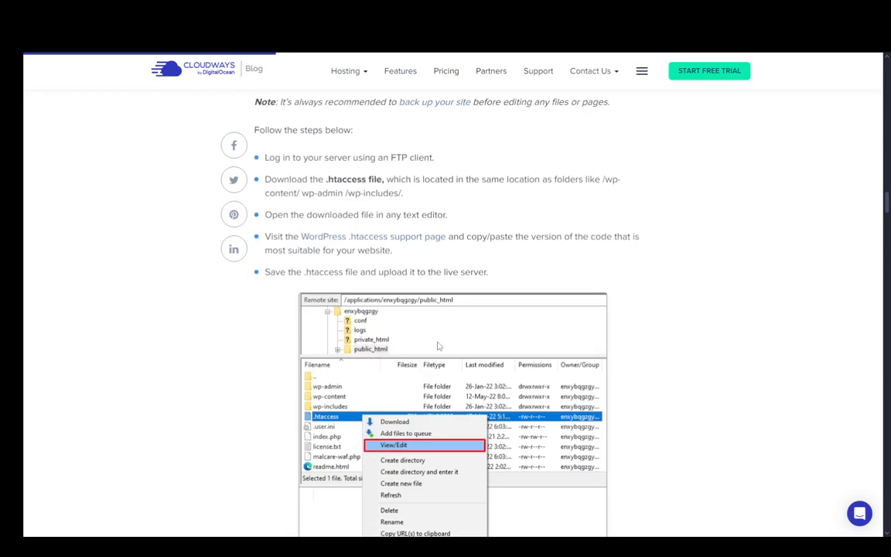
scroll(down, 3)
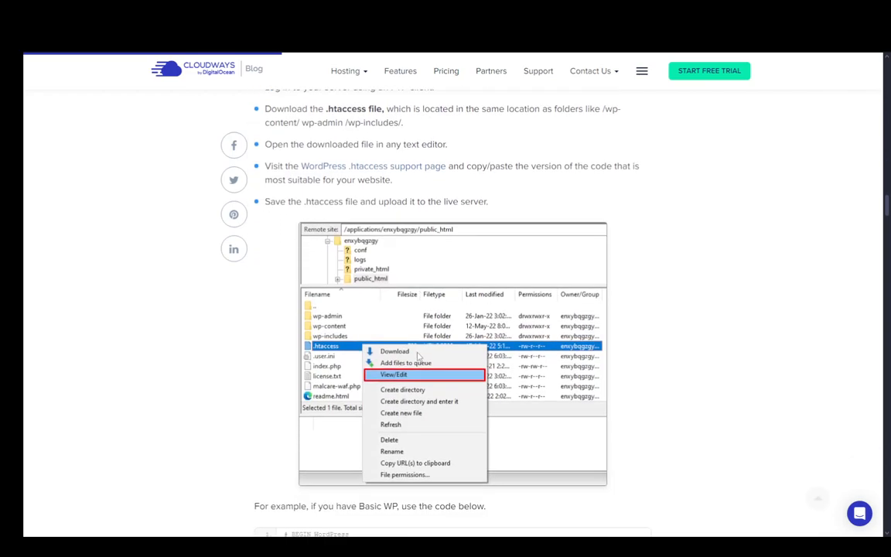
scroll(down, 3)
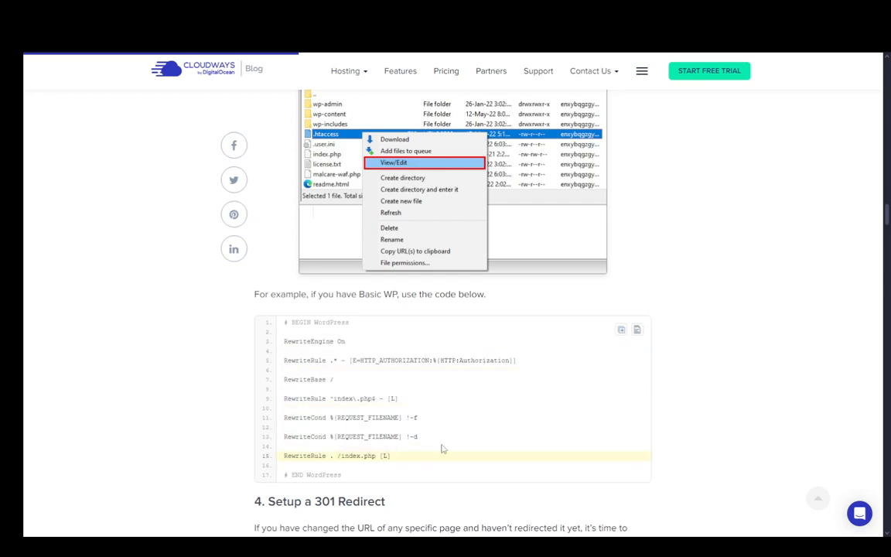
scroll(down, 3)
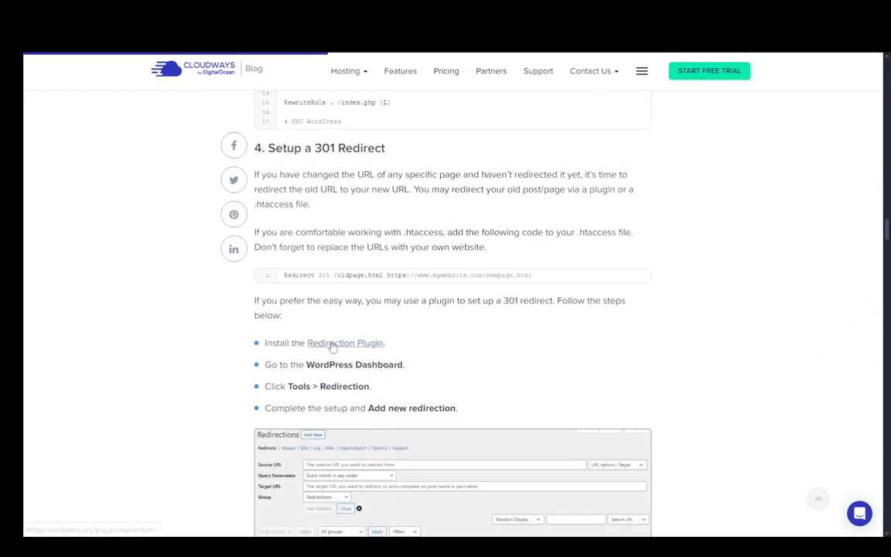
scroll(down, 3)
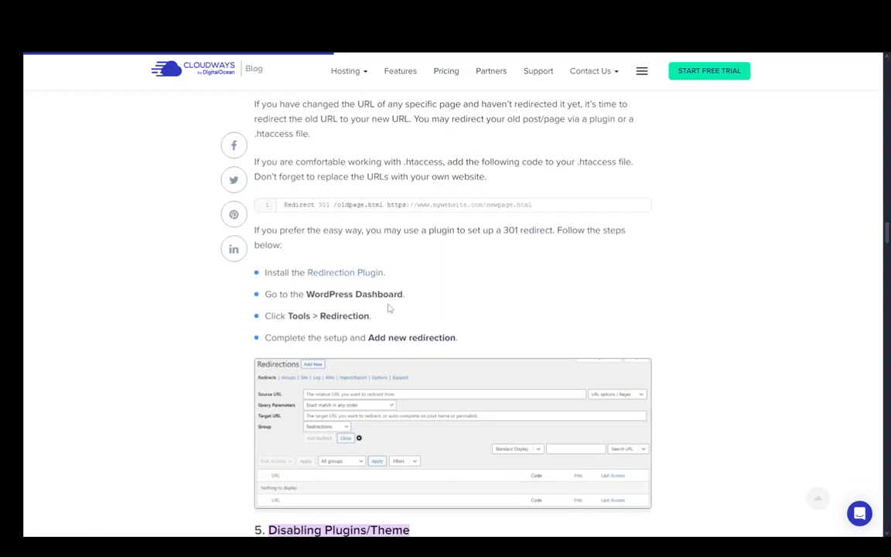
mouse_move(288, 333)
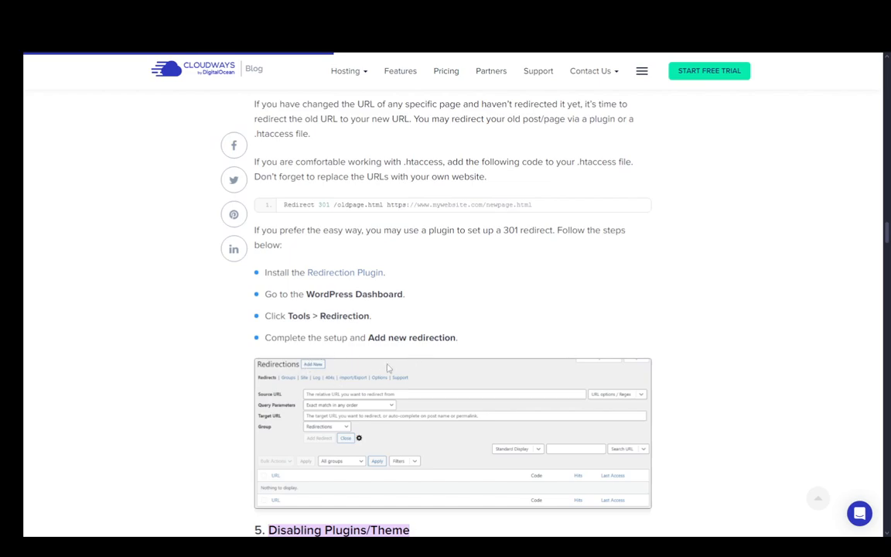
scroll(down, 3)
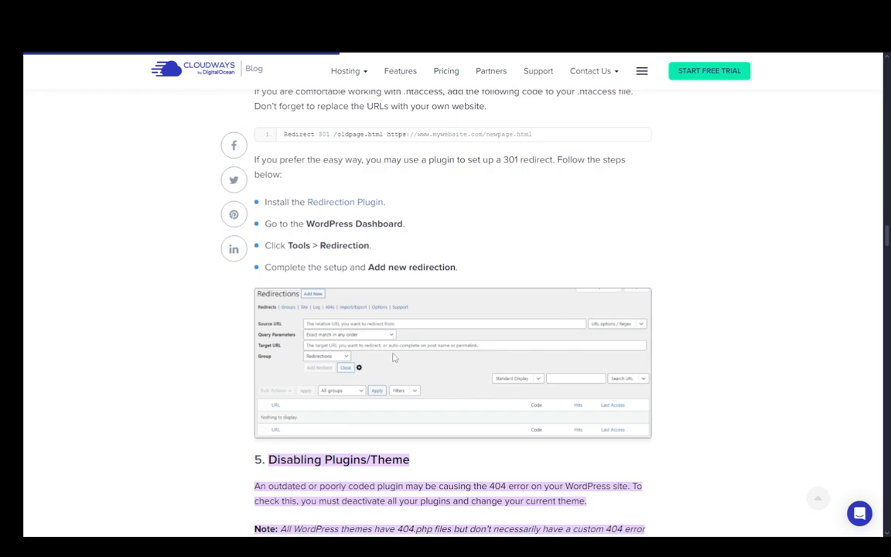
scroll(down, 3)
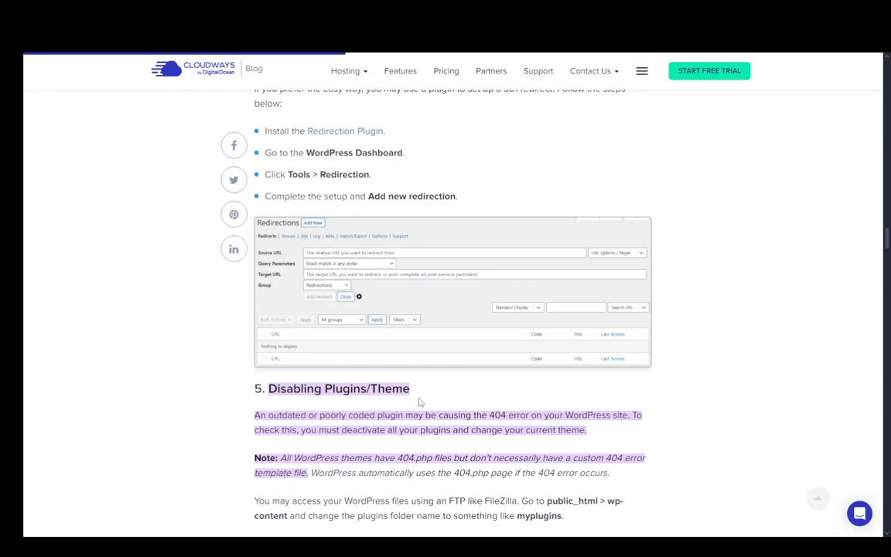
mouse_move(387, 325)
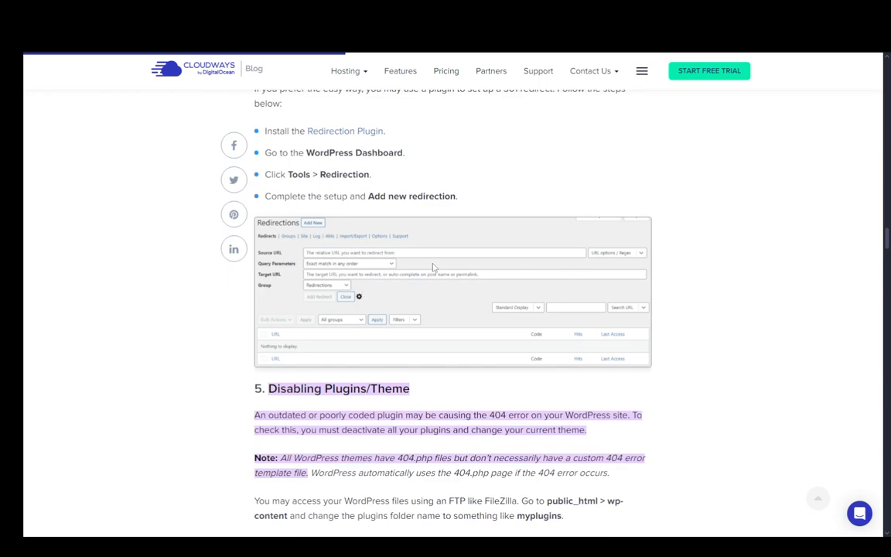
mouse_move(594, 278)
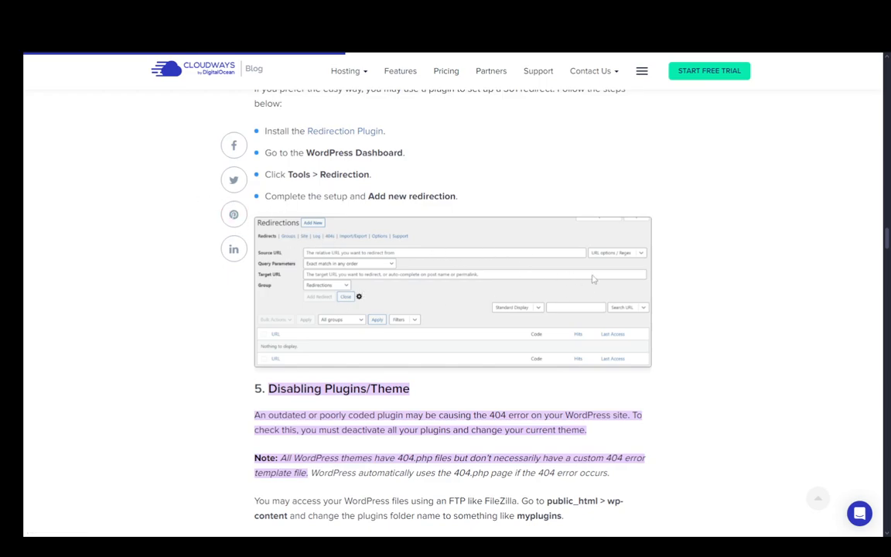
mouse_move(495, 230)
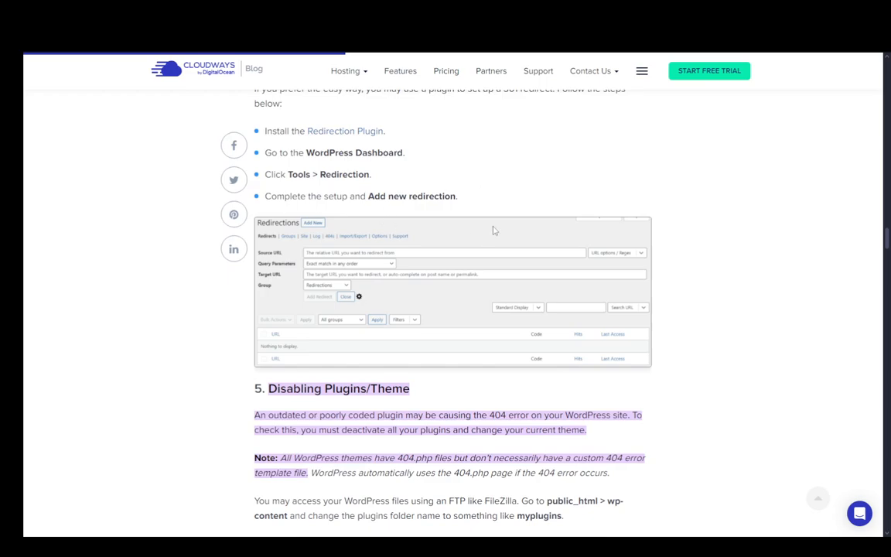
mouse_move(428, 182)
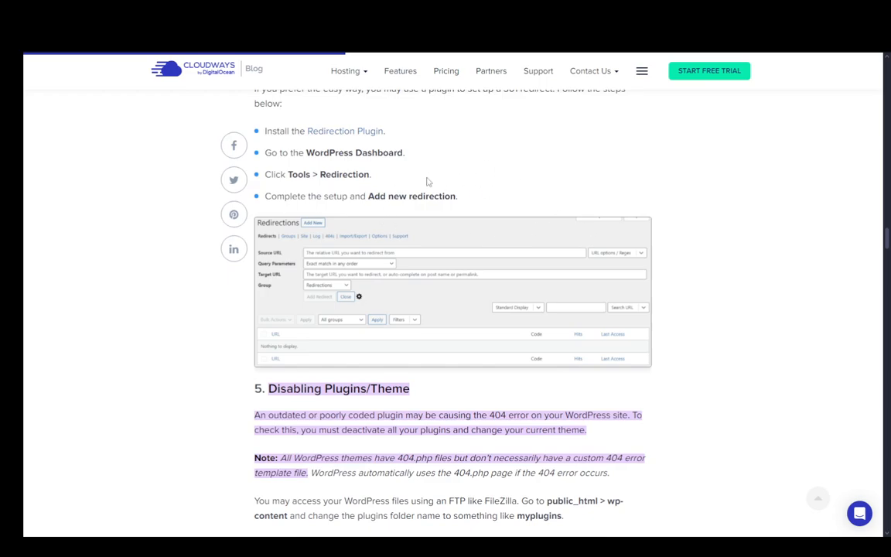
mouse_move(434, 190)
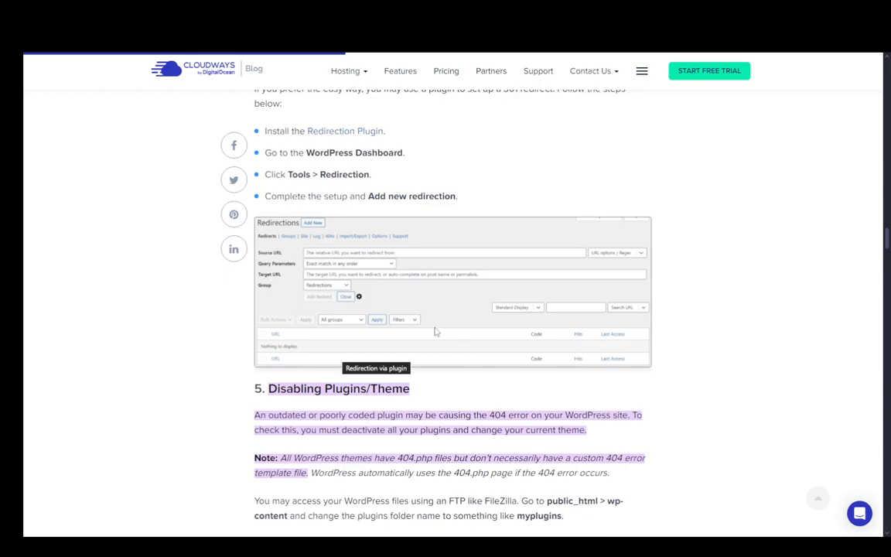
scroll(down, 3)
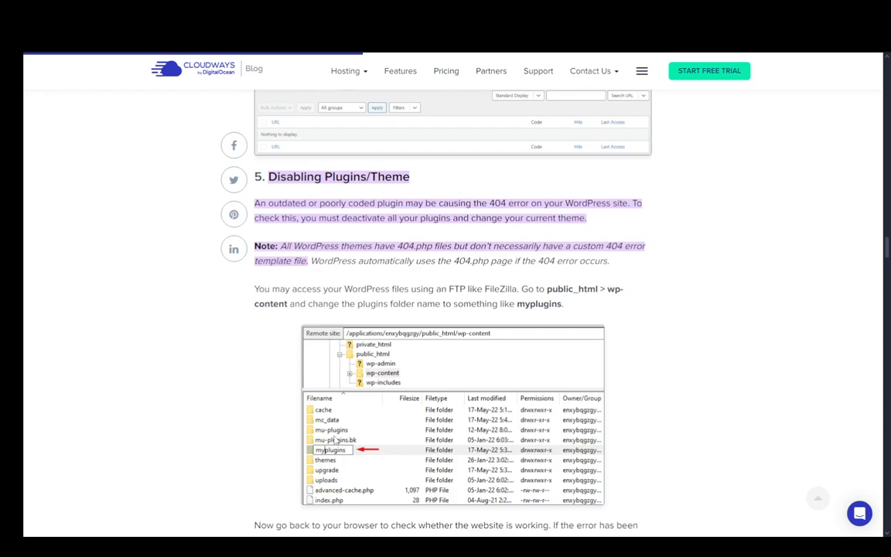
mouse_move(376, 396)
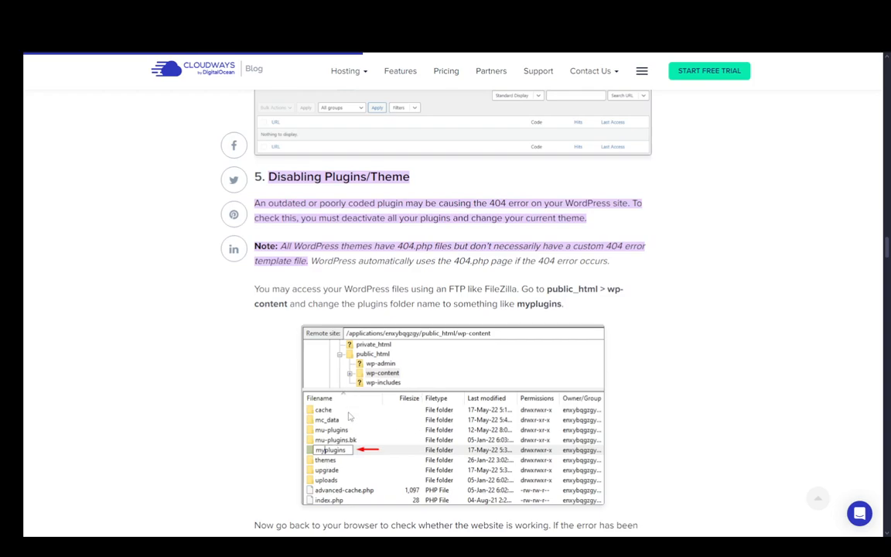
mouse_move(417, 374)
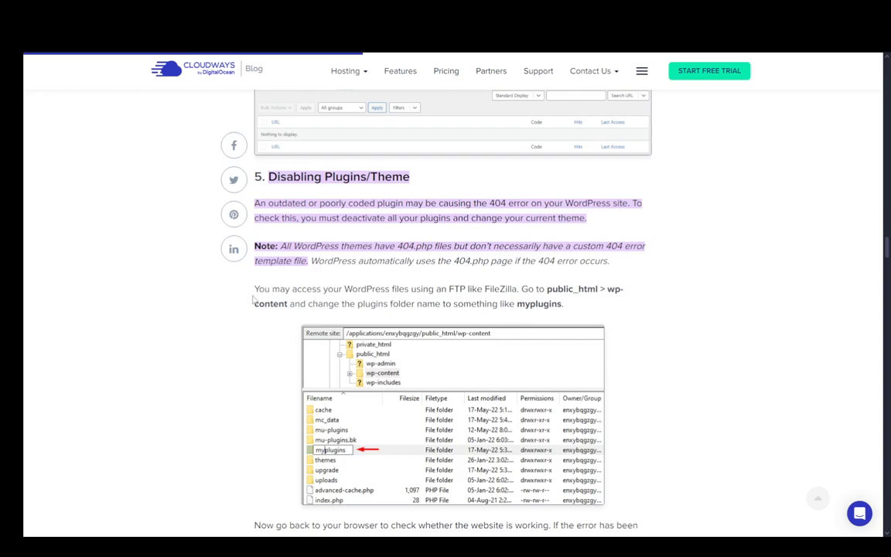
mouse_move(193, 342)
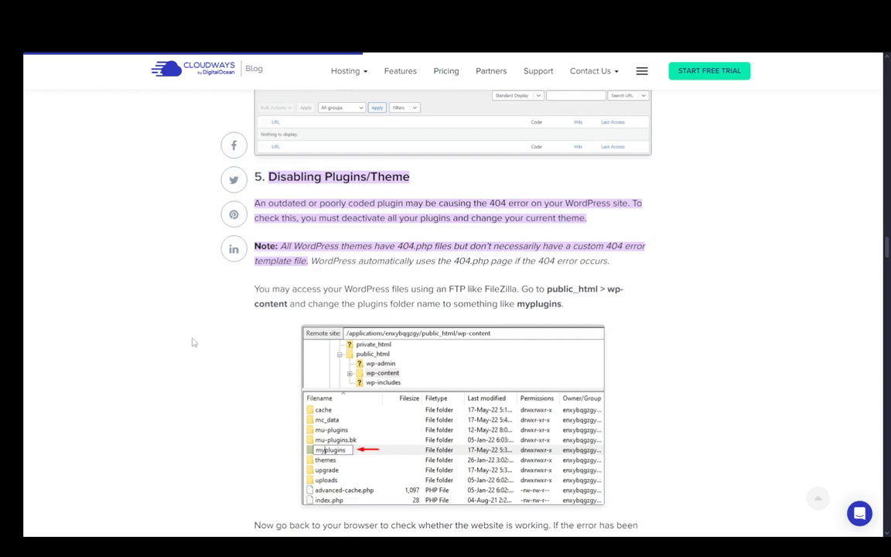
mouse_move(160, 311)
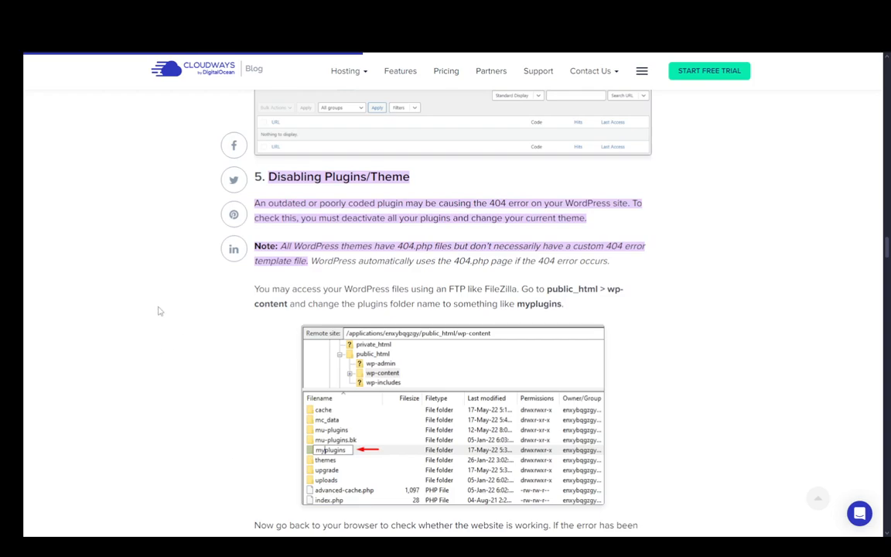